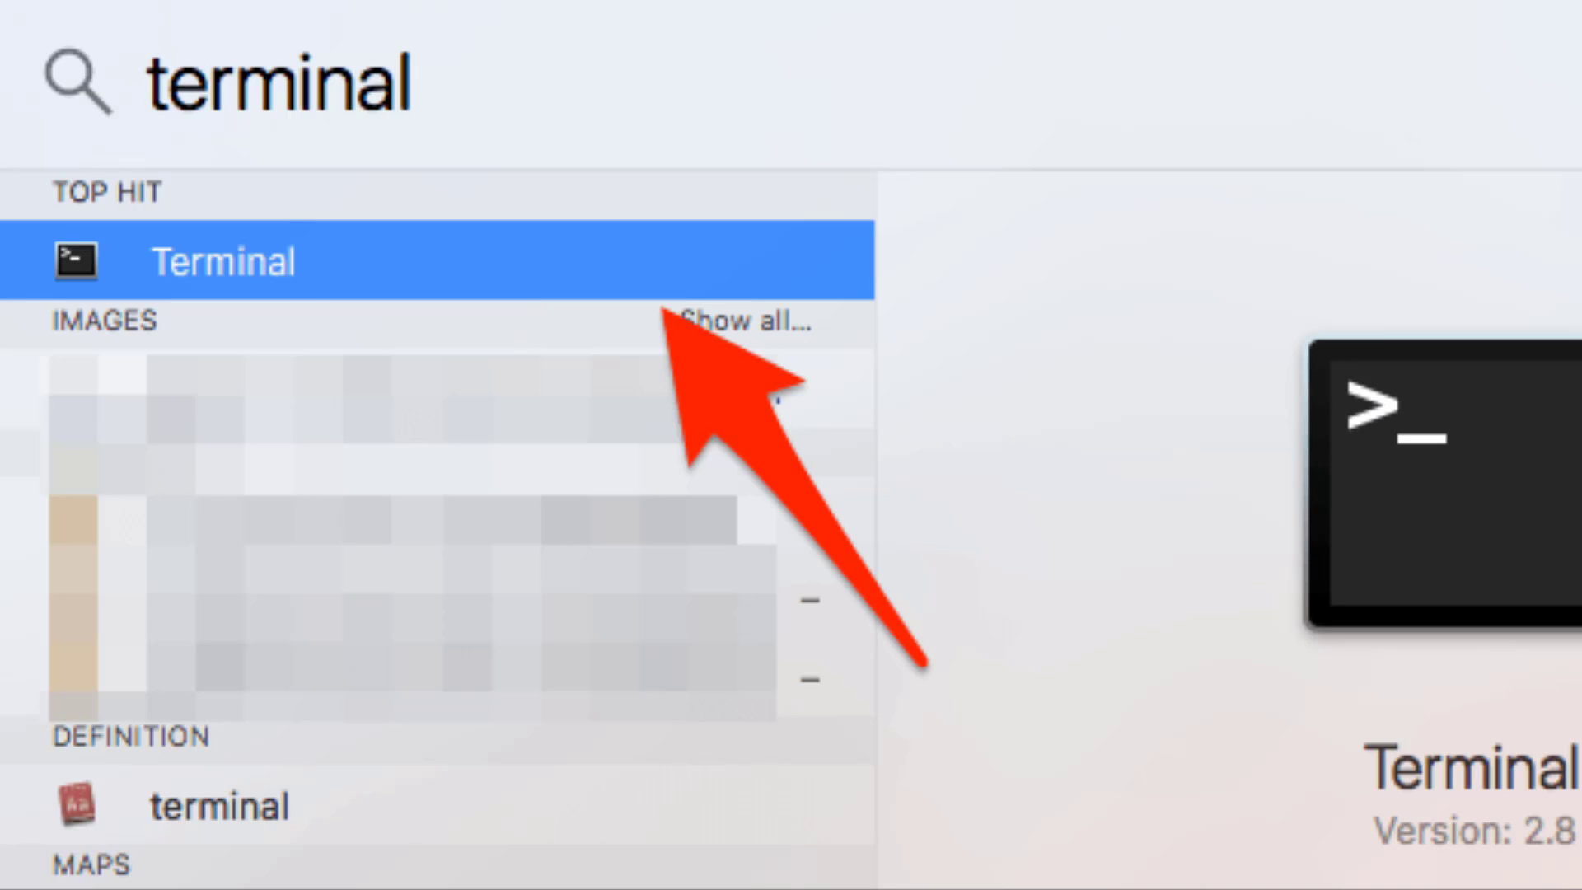
# Launch Terminal from the Spotlight top hit for 'terminal'
pyautogui.click(231, 260)
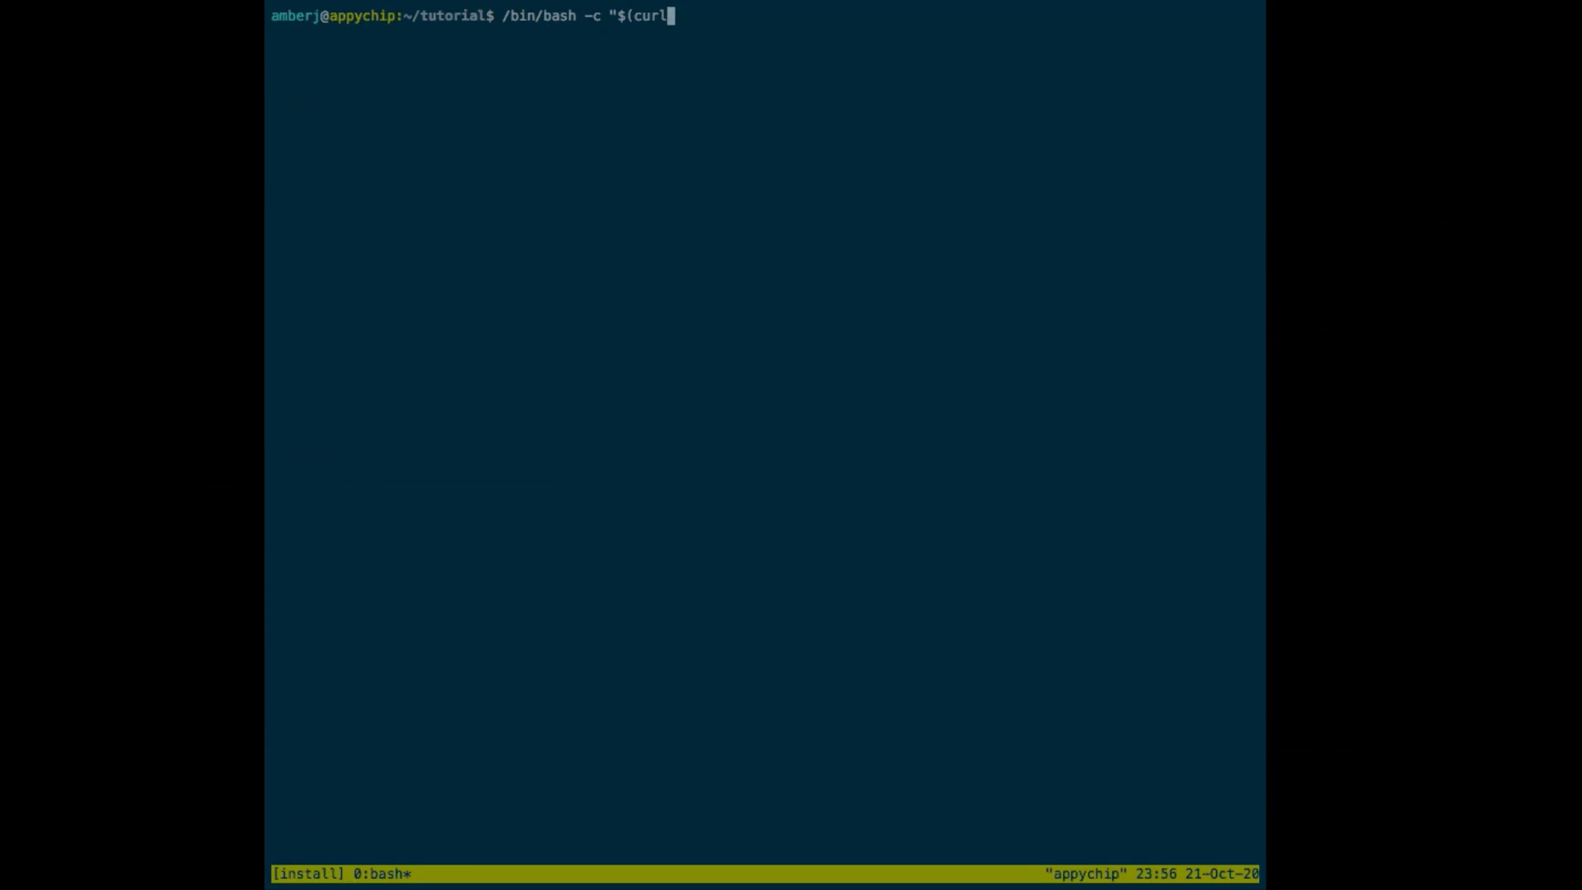
pyautogui.write('-fsSL https://raw.gith')
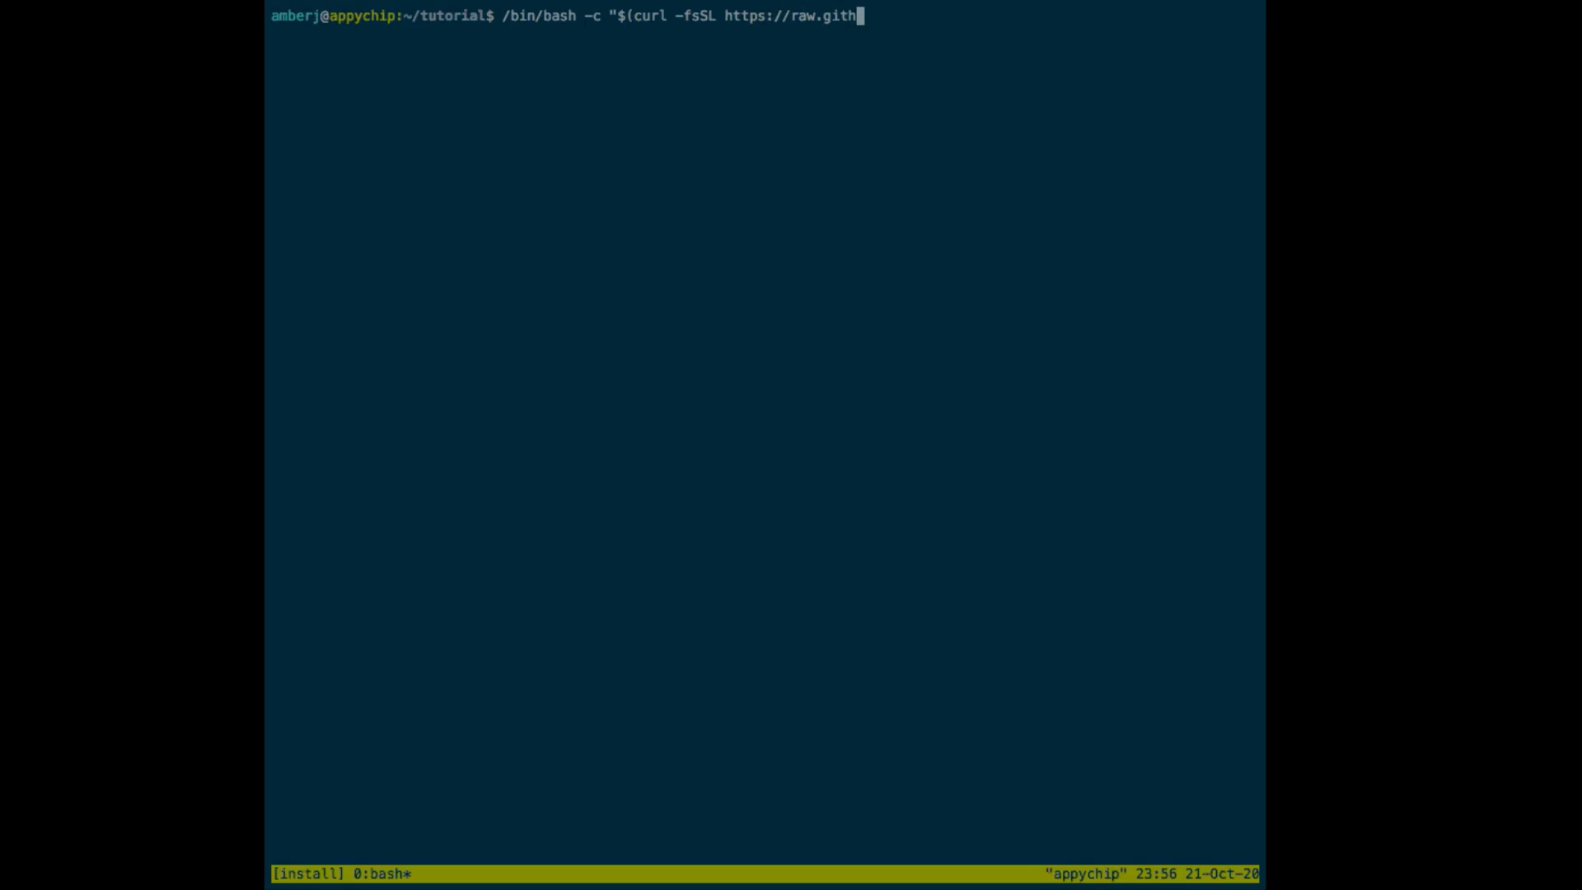
pyautogui.write('ubusercontent.com/Homebrew/install/master/install.')
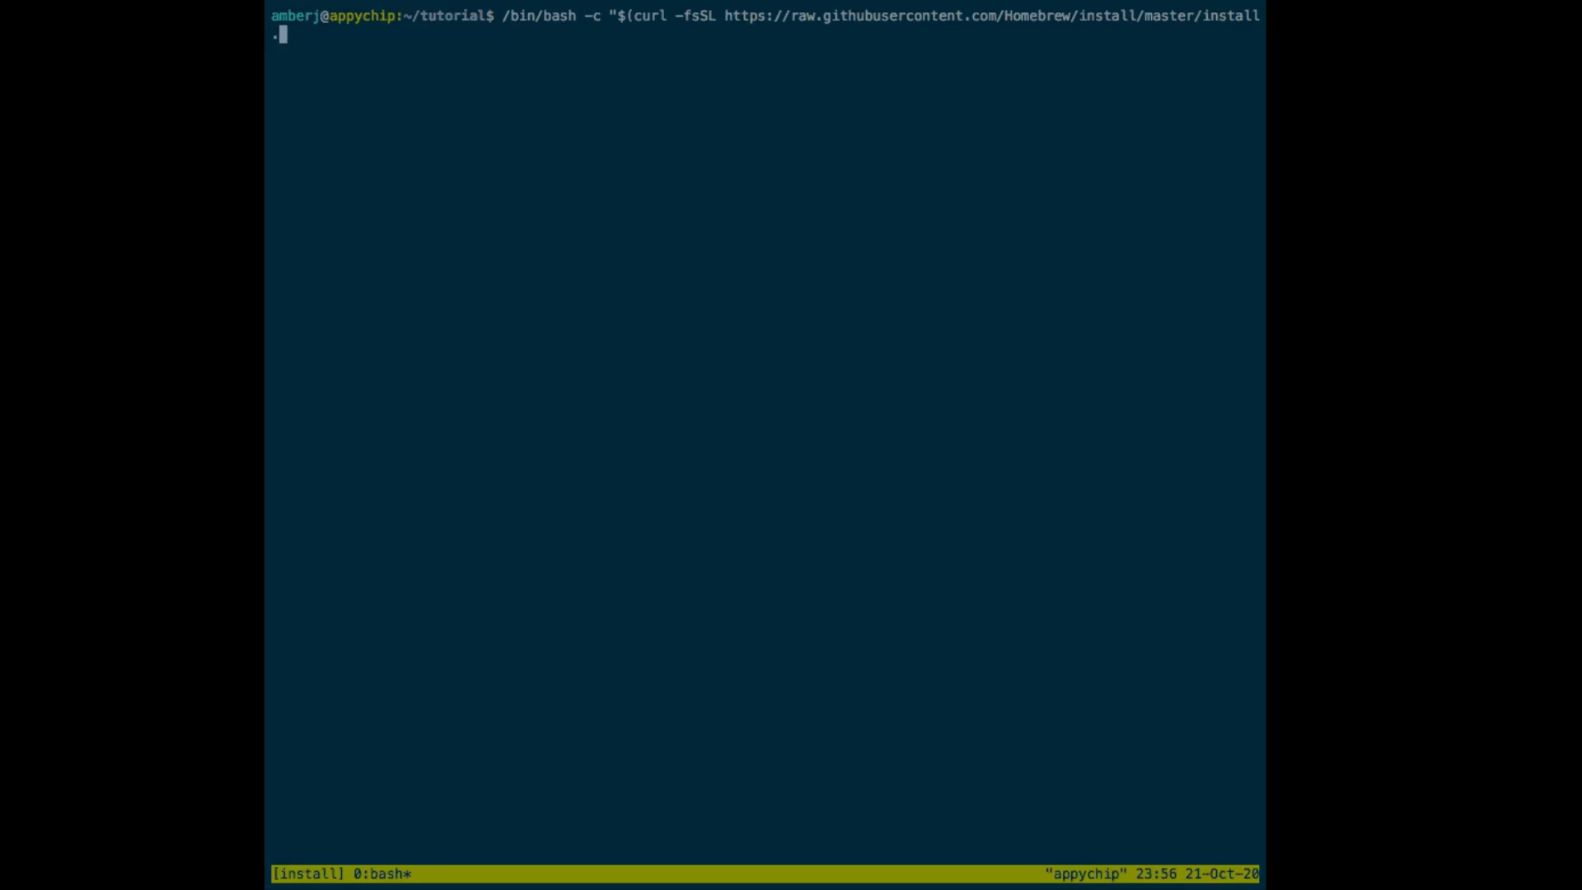
pyautogui.press('Return')
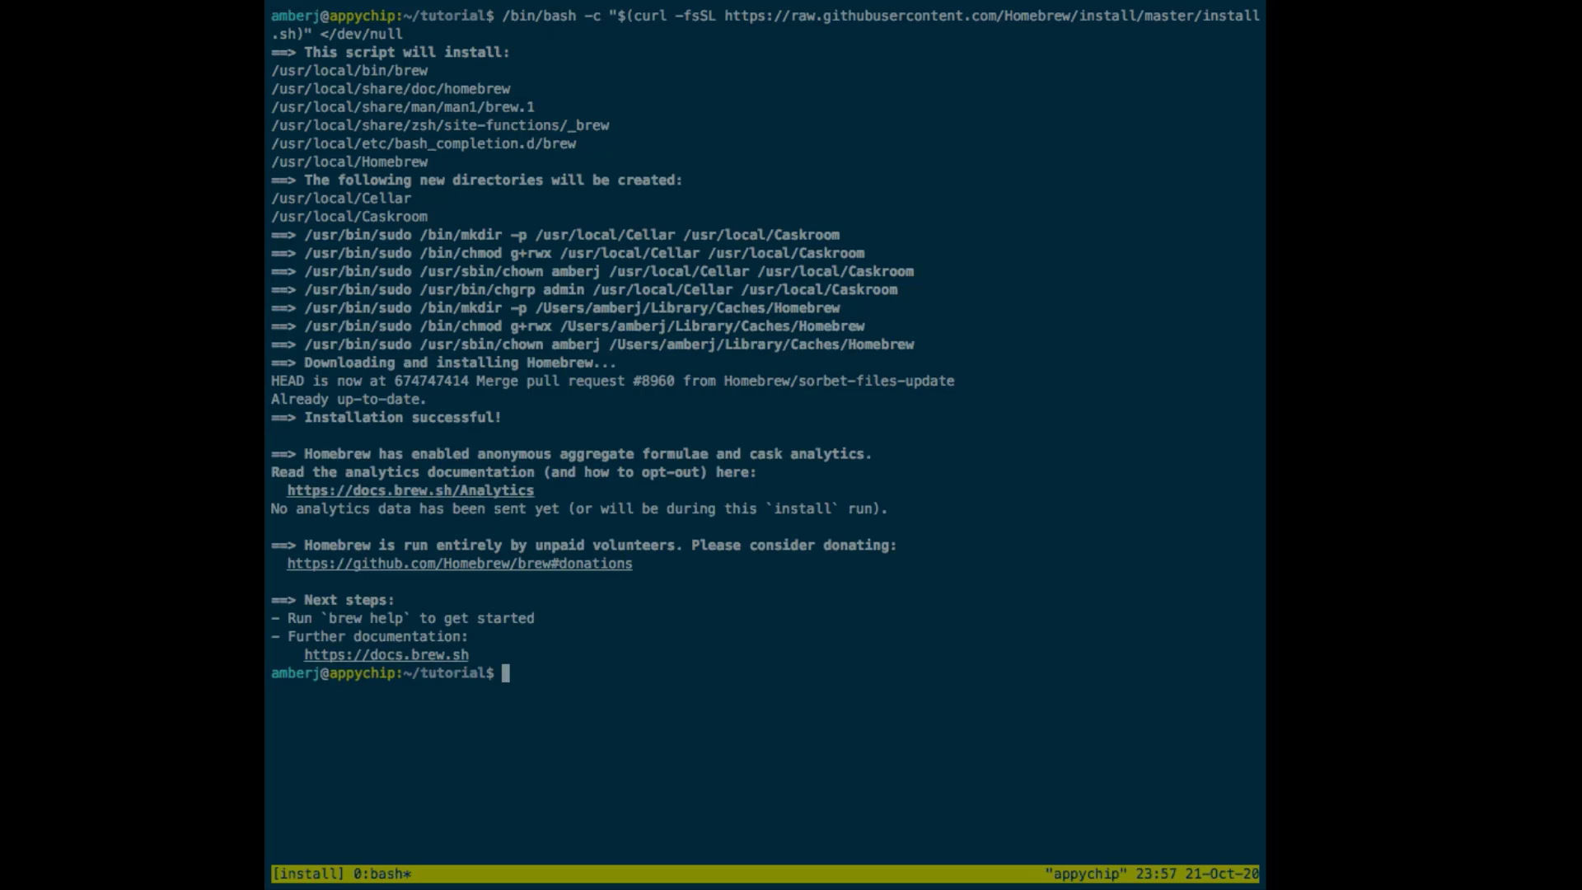
pyautogui.write('brew install openconnect')
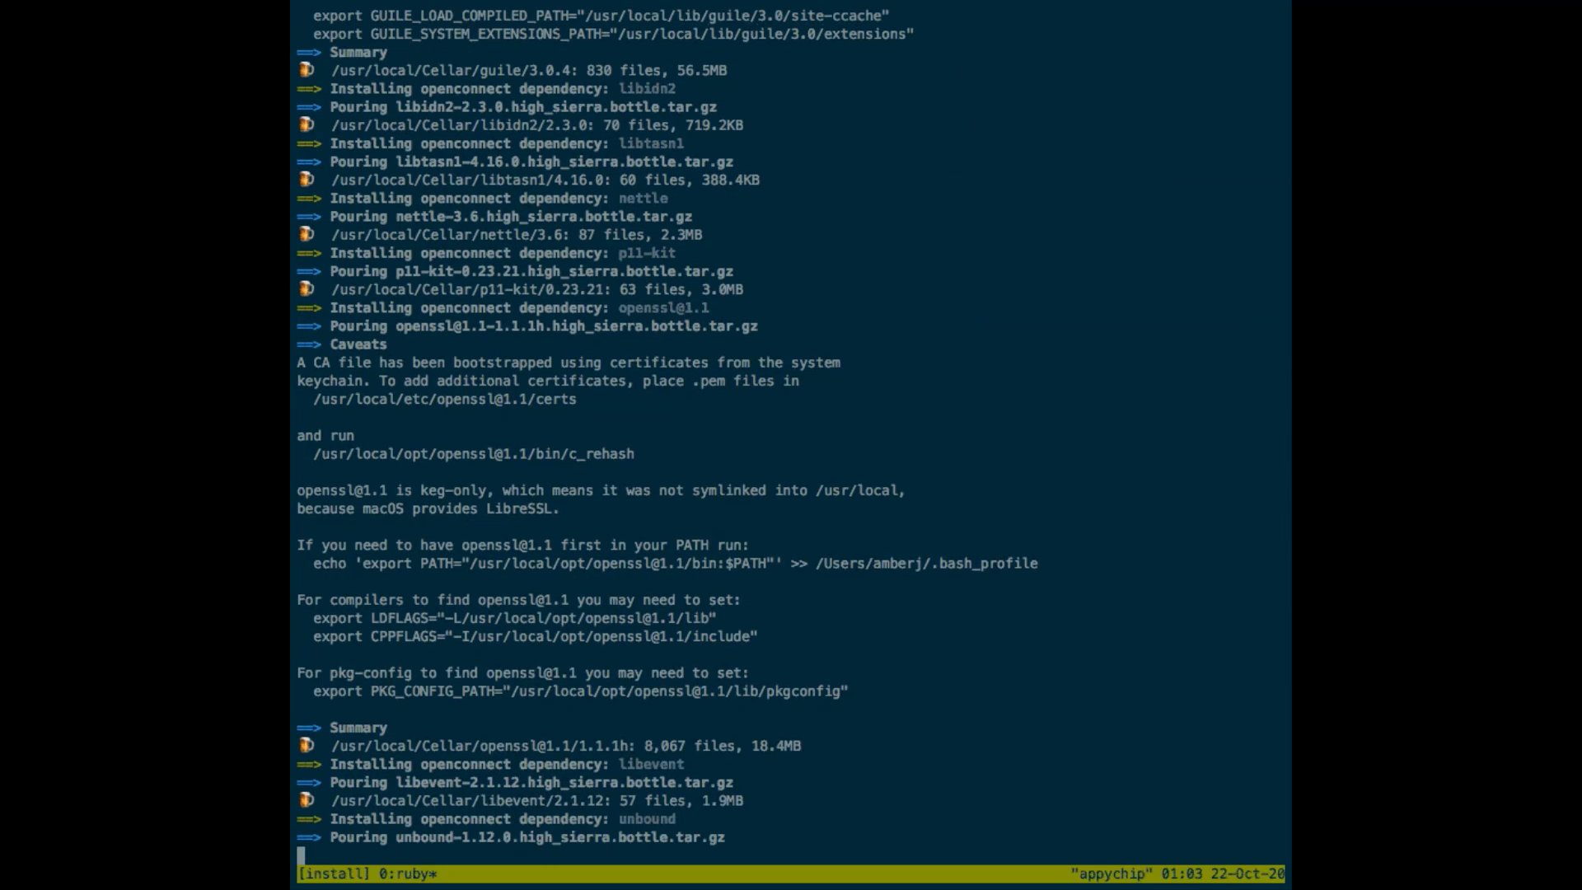
pyautogui.scroll(-3)
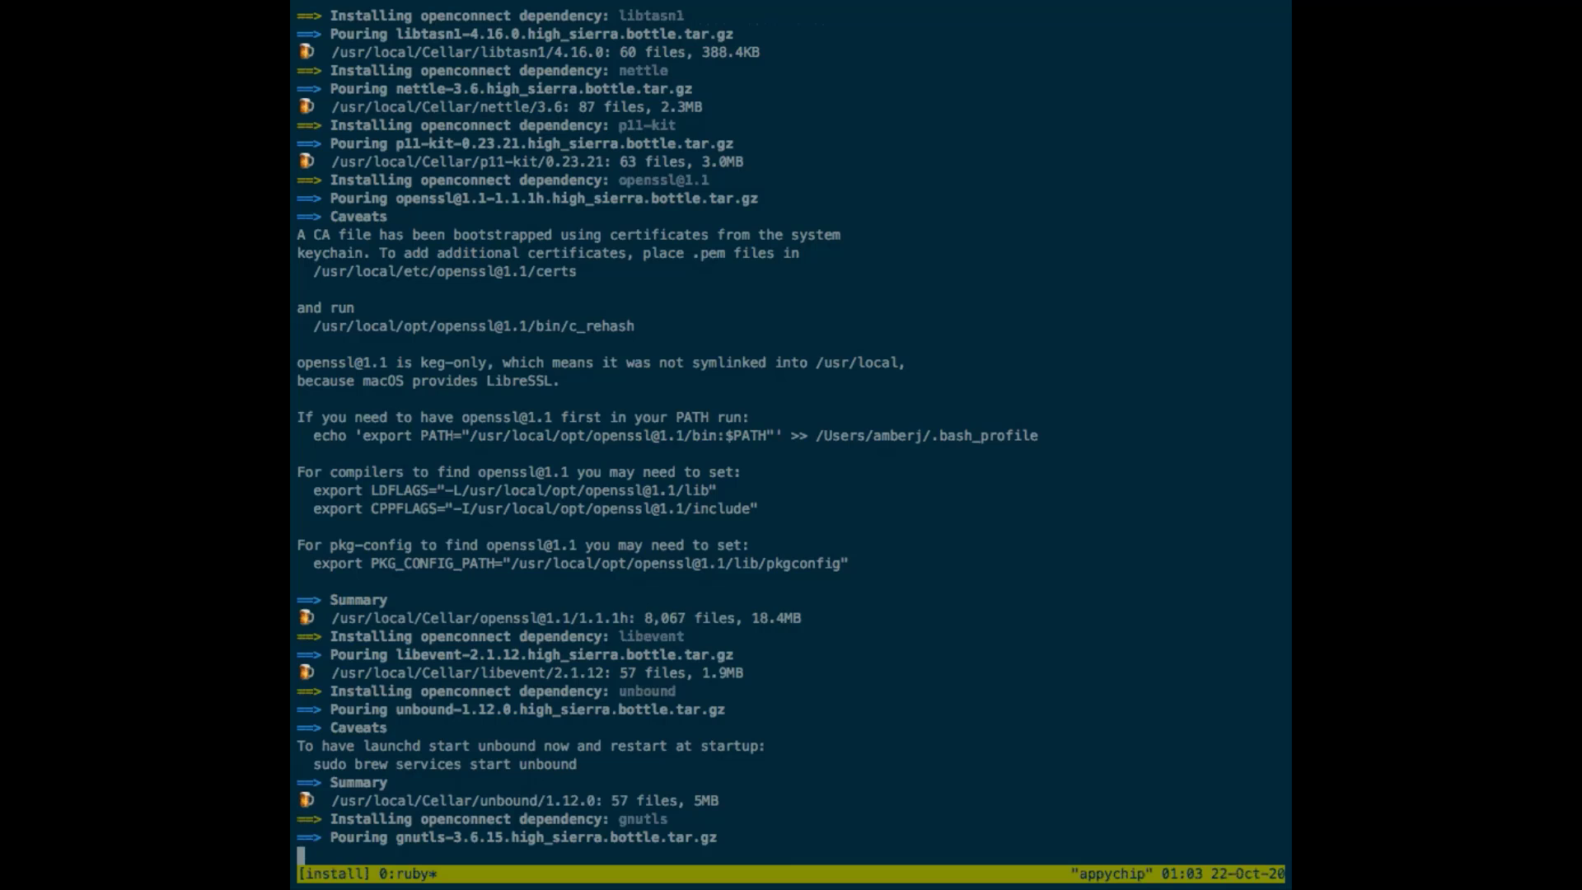